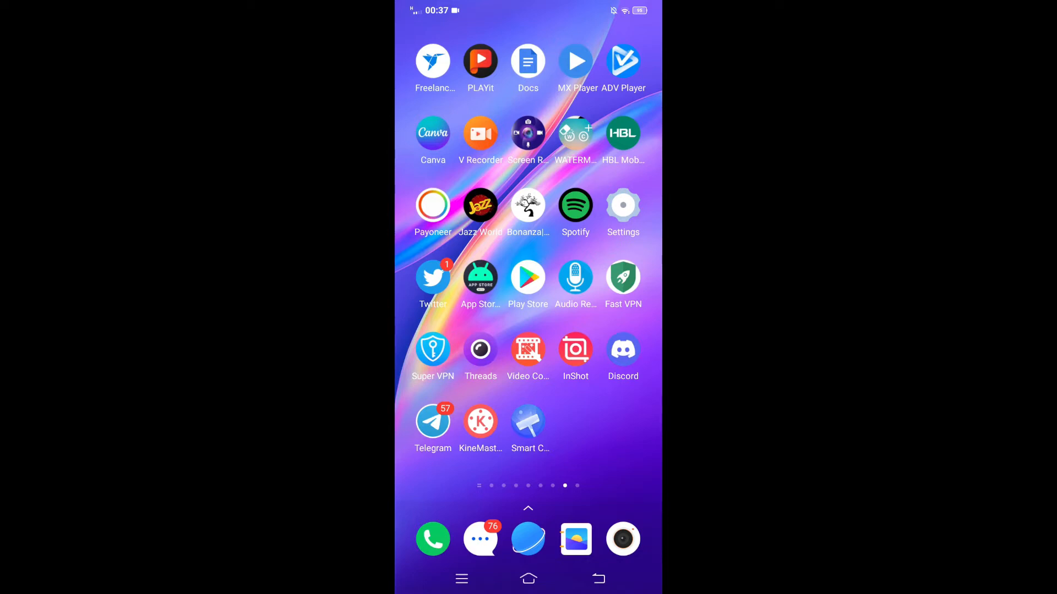
Launch the Play Store from the home screen icon
{"action": "left_click", "coordinate": [528, 278]}
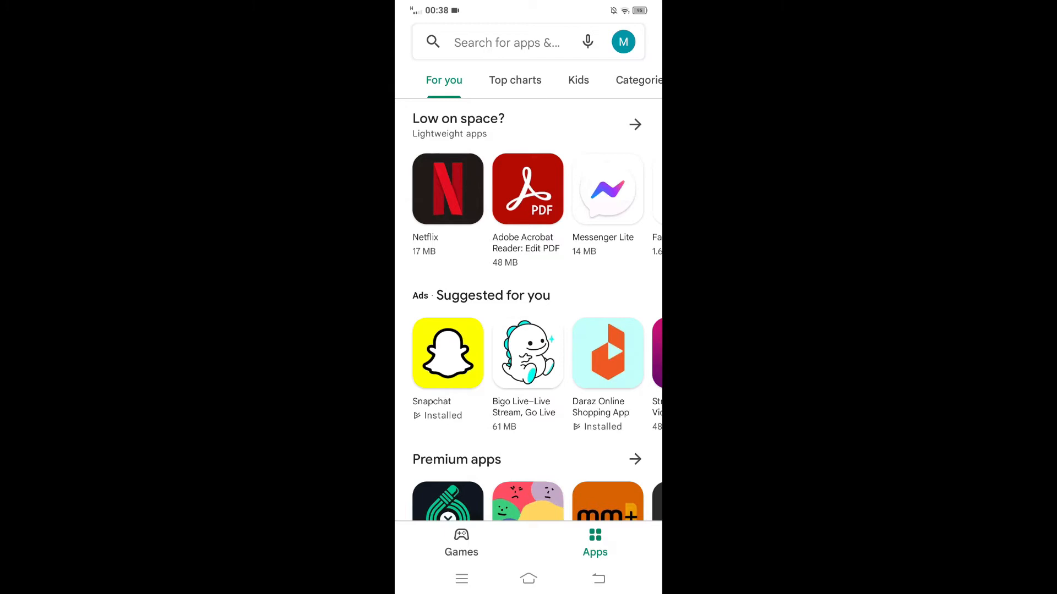
Search Play Store for "zoom" and pick the suggestion to reach ZOOM Cloud Meetings
{"action": "left_click", "coordinate": [507, 42]}
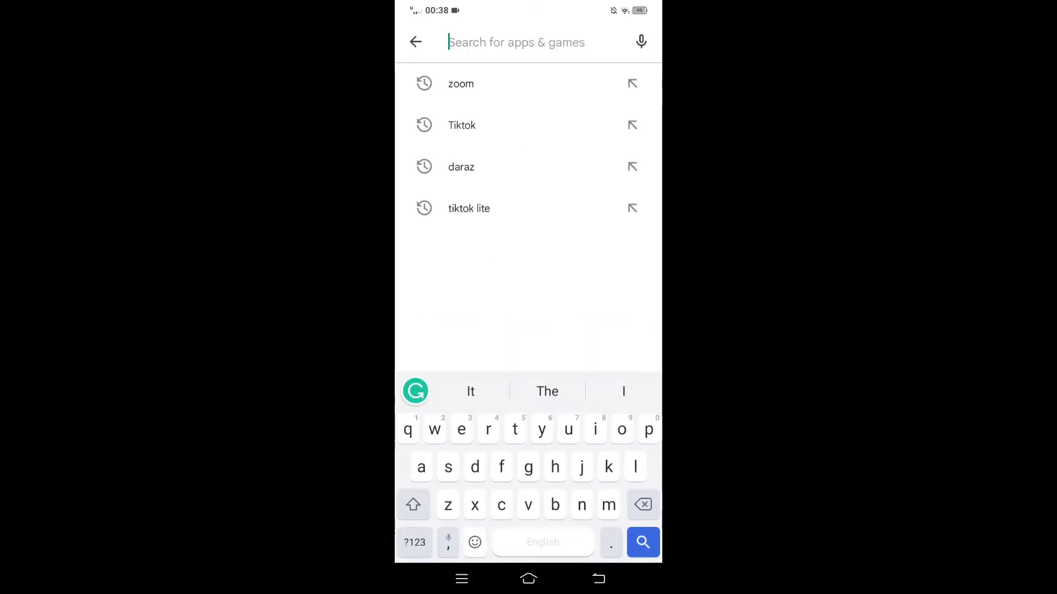
{"action": "type", "text": "z"}
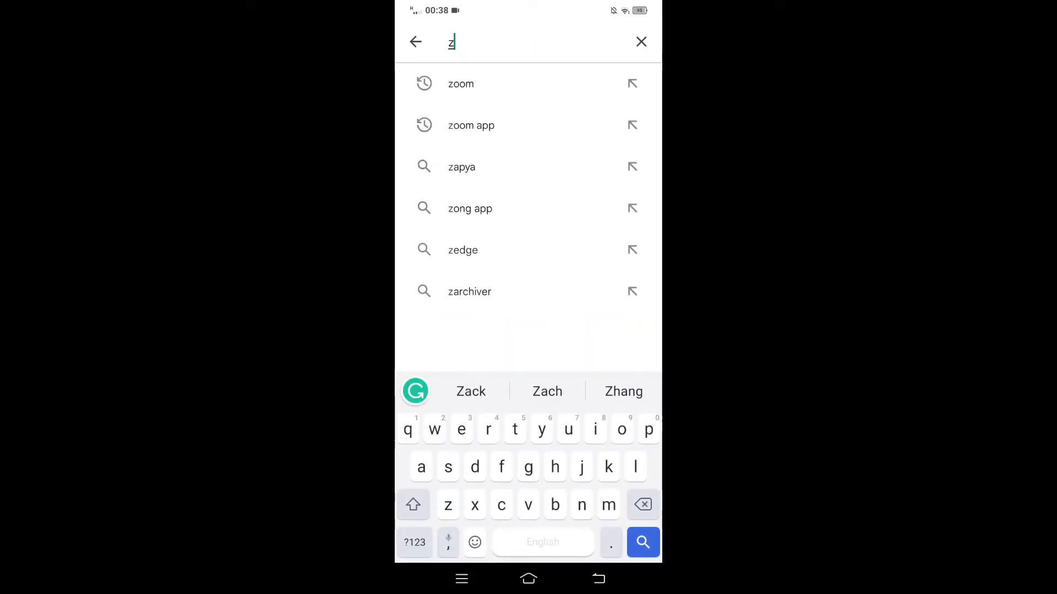
{"action": "left_click", "coordinate": [460, 84]}
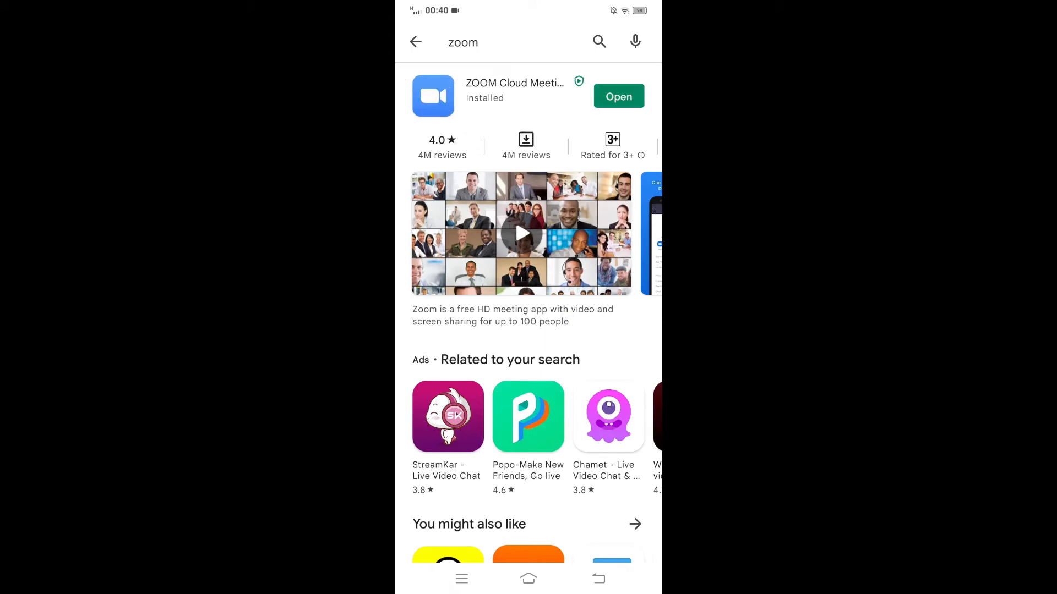
Preview the listing video, then launch ZOOM Cloud Meetings to its start screen
{"action": "left_click", "coordinate": [520, 232]}
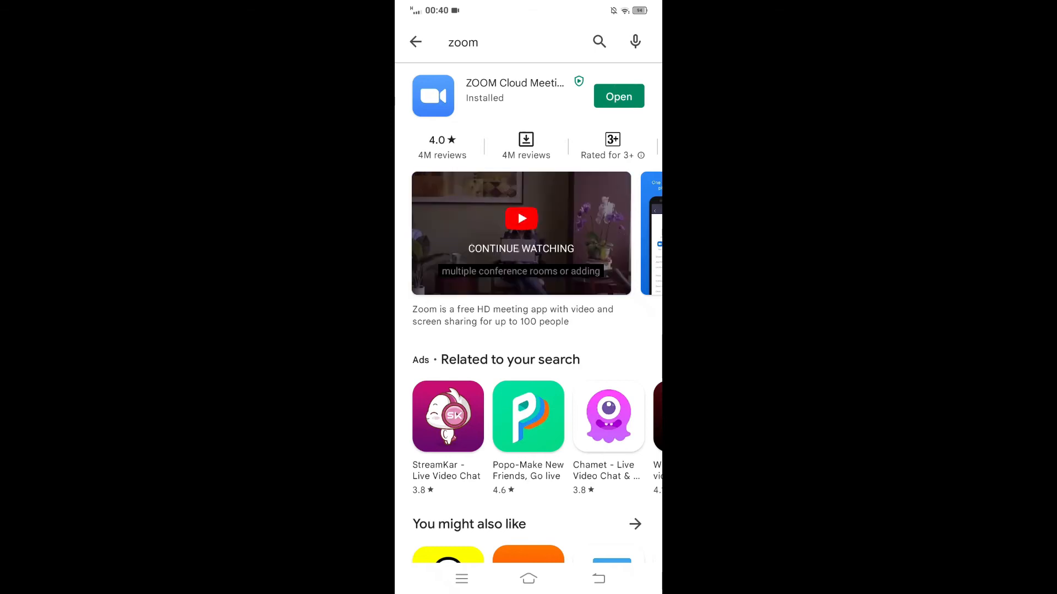
{"action": "left_click", "coordinate": [618, 96]}
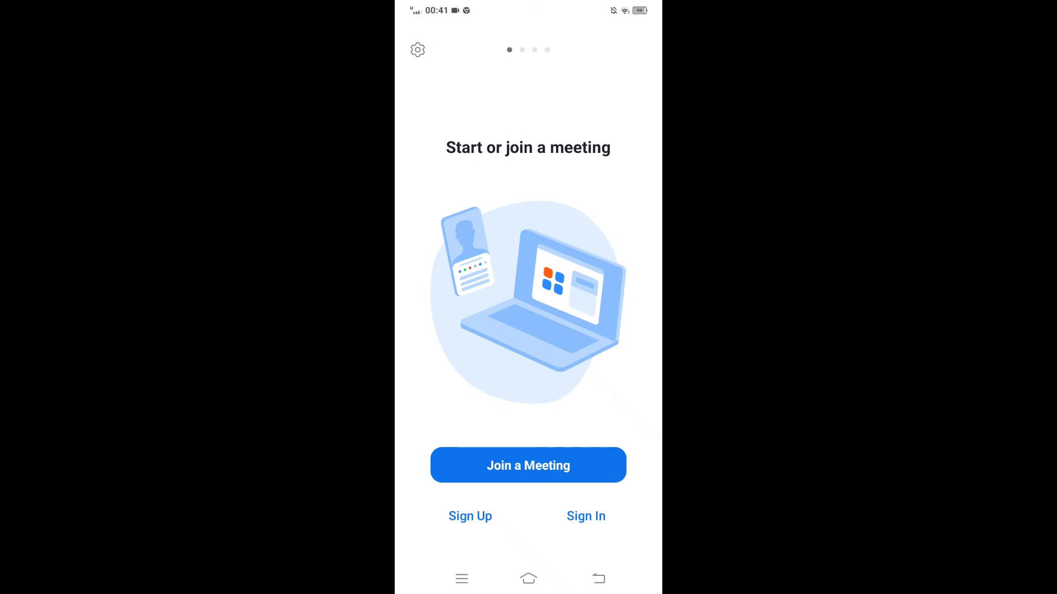
Choose Join a Meeting so Zoom begins connecting
{"action": "left_click", "coordinate": [527, 464]}
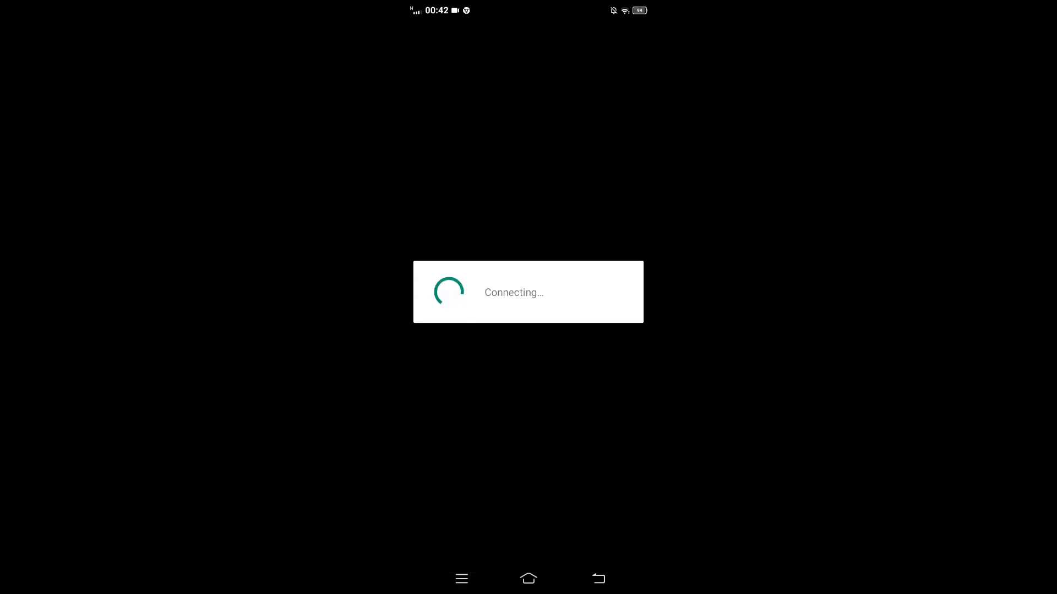